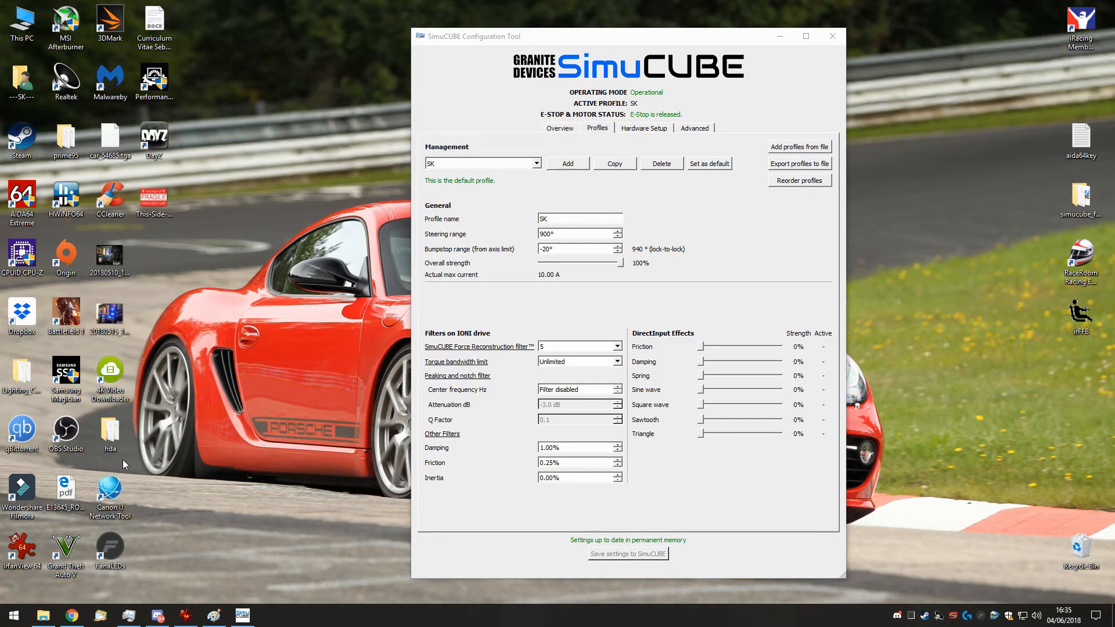
pyautogui.moveTo(535, 458)
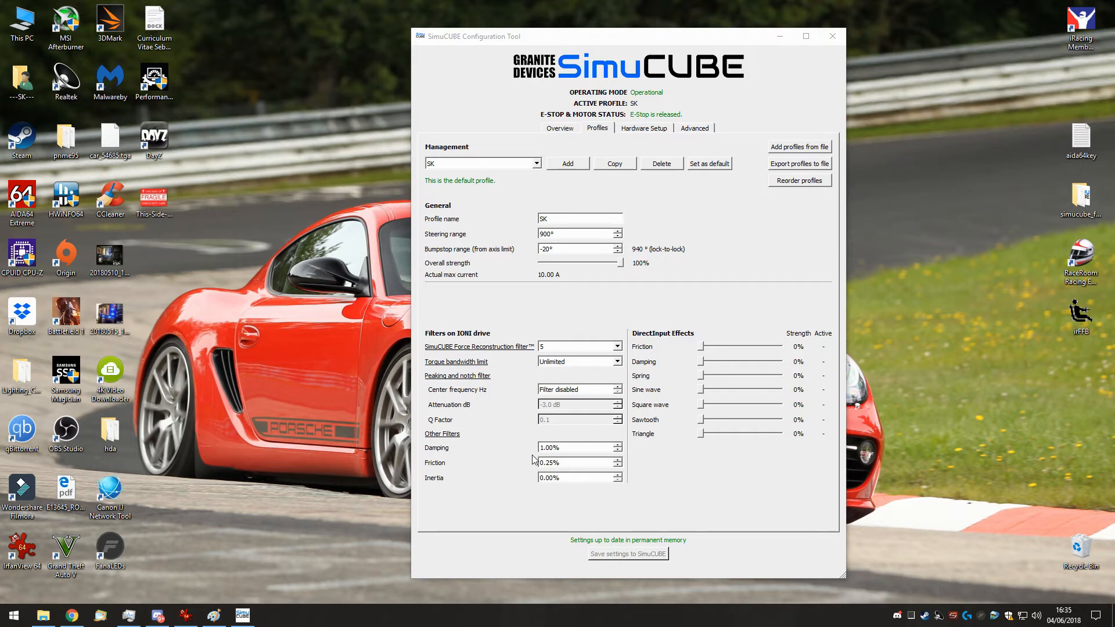
pyautogui.moveTo(454, 474)
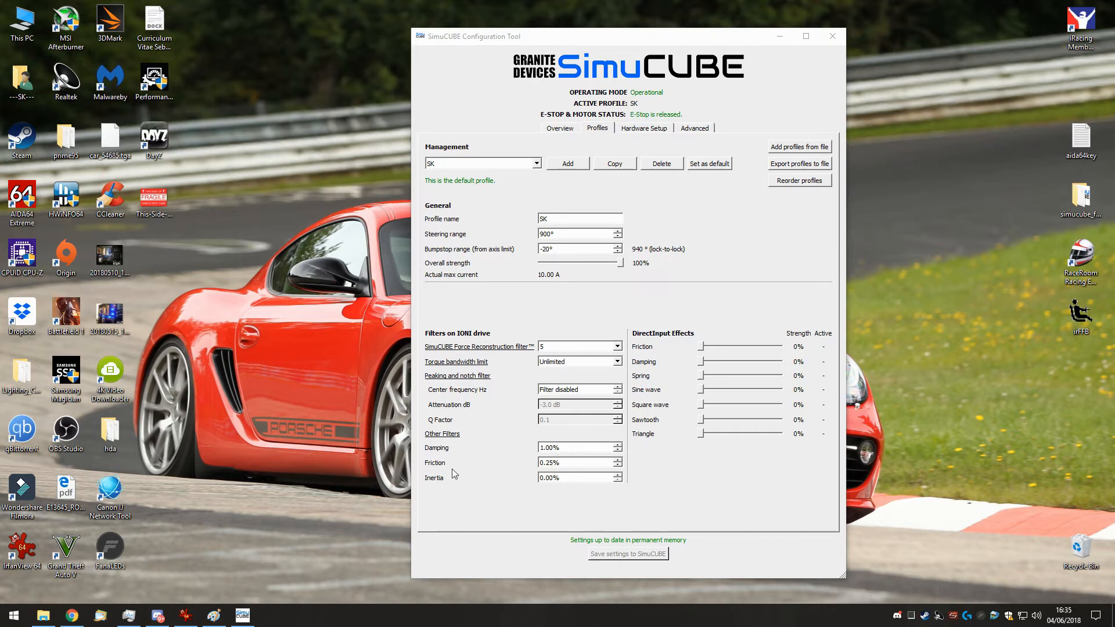
pyautogui.moveTo(479, 466)
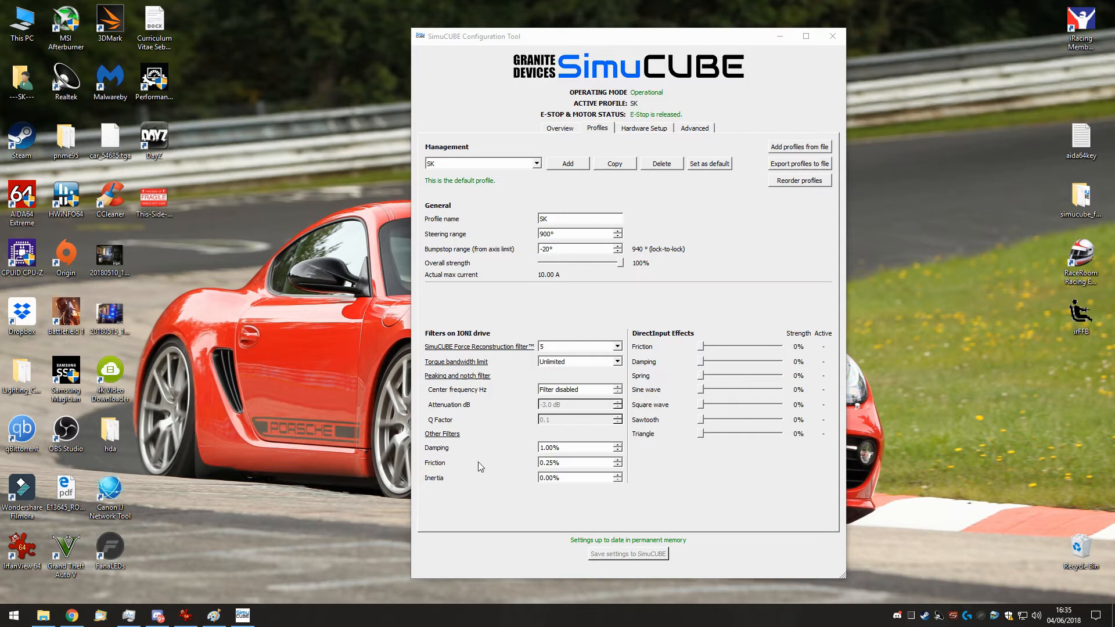
pyautogui.moveTo(661, 527)
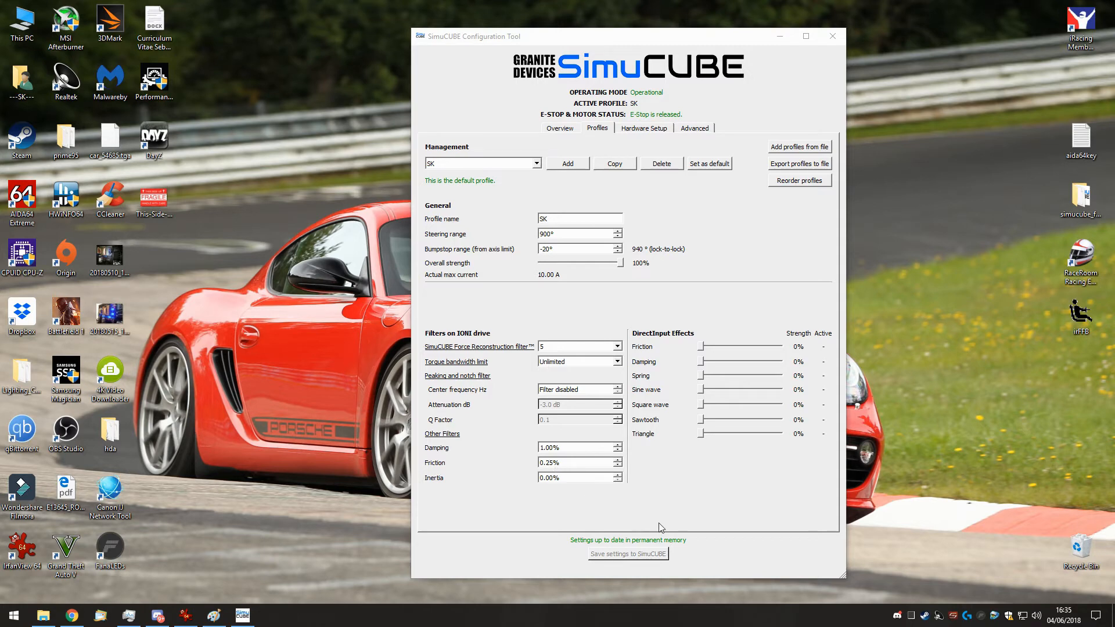
pyautogui.moveTo(662, 529)
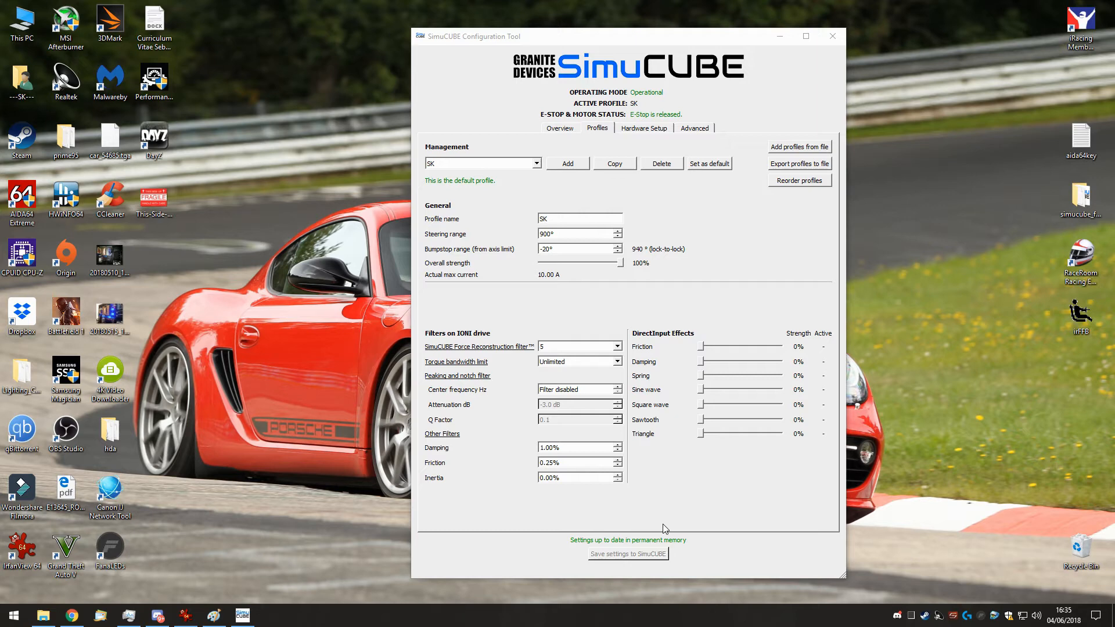
pyautogui.moveTo(595, 465)
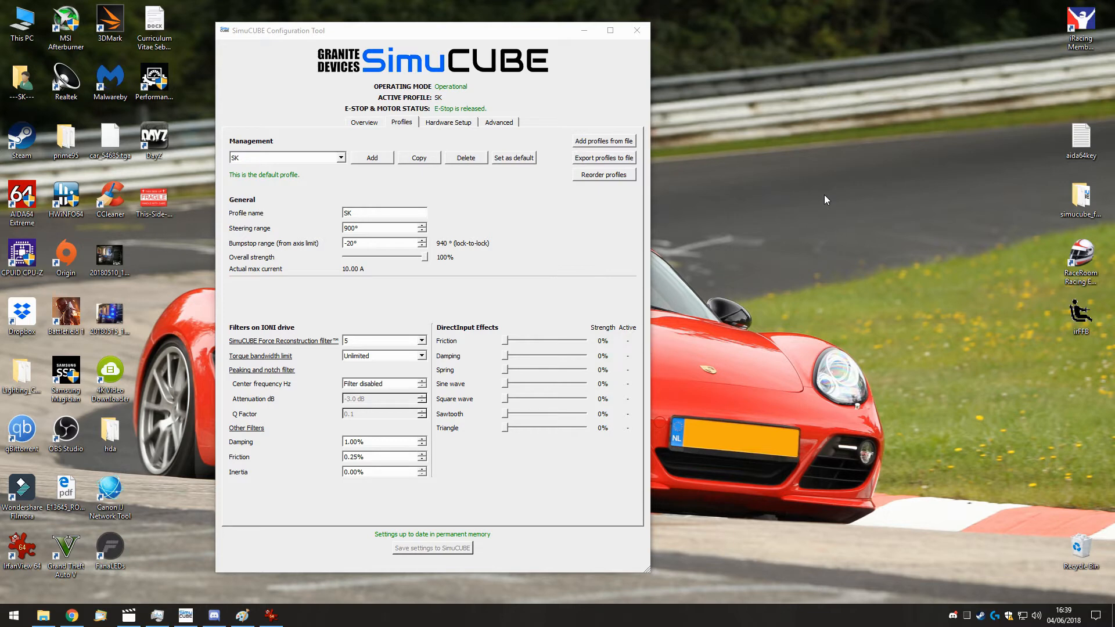
pyautogui.moveTo(1062, 319)
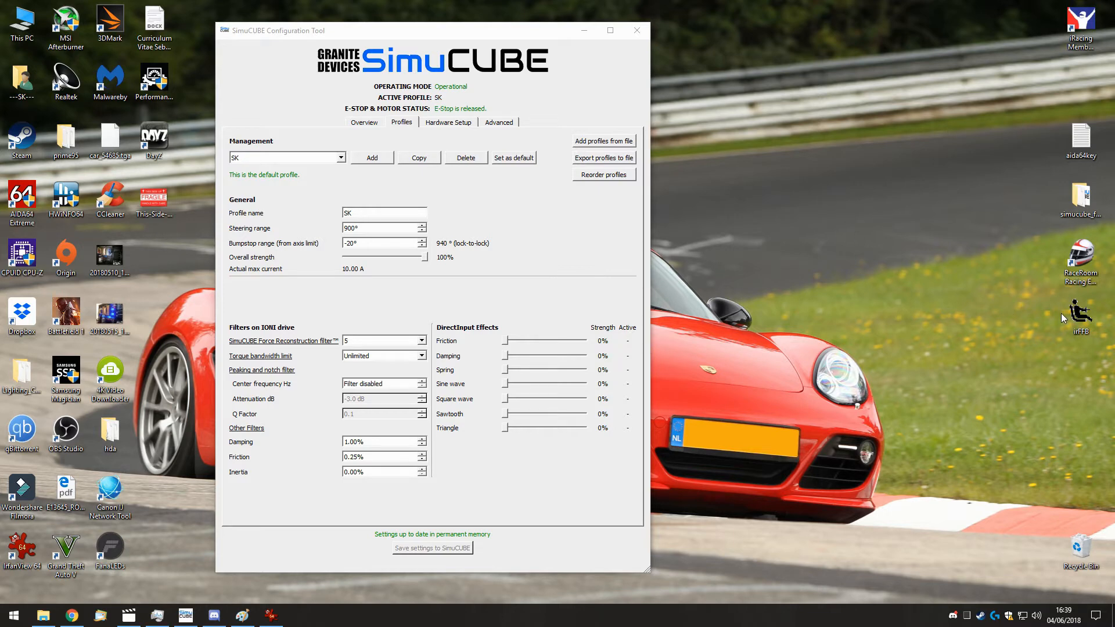
# - Launch irFFB beside the SimuCUBE profile, using the SimuCUBE device with 360 Hz force feedback
pyautogui.click(1079, 312)
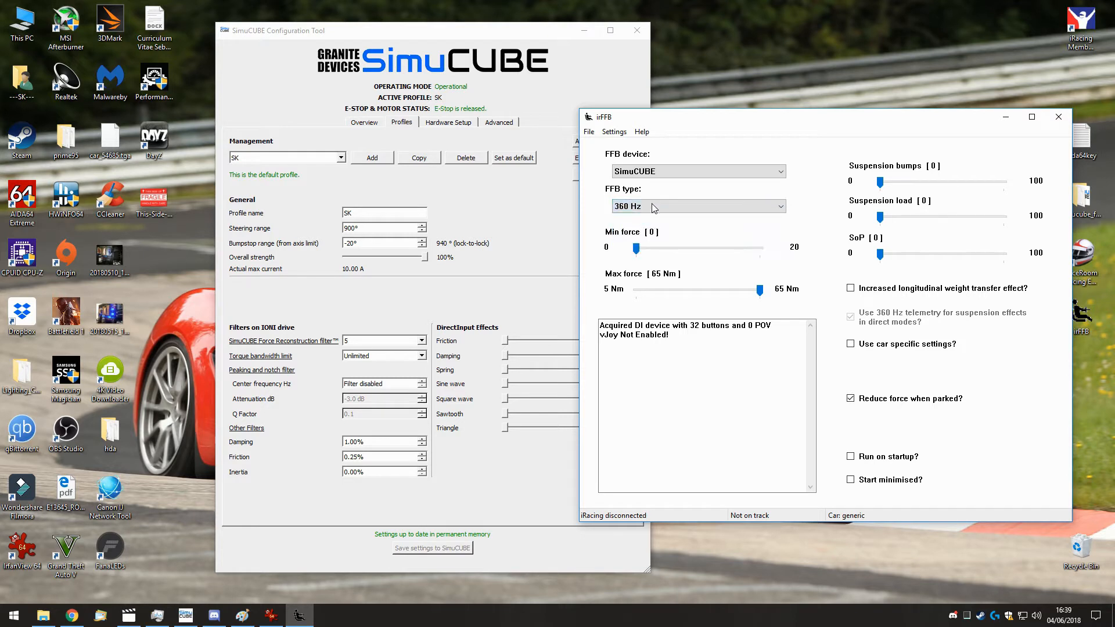
pyautogui.moveTo(722, 118)
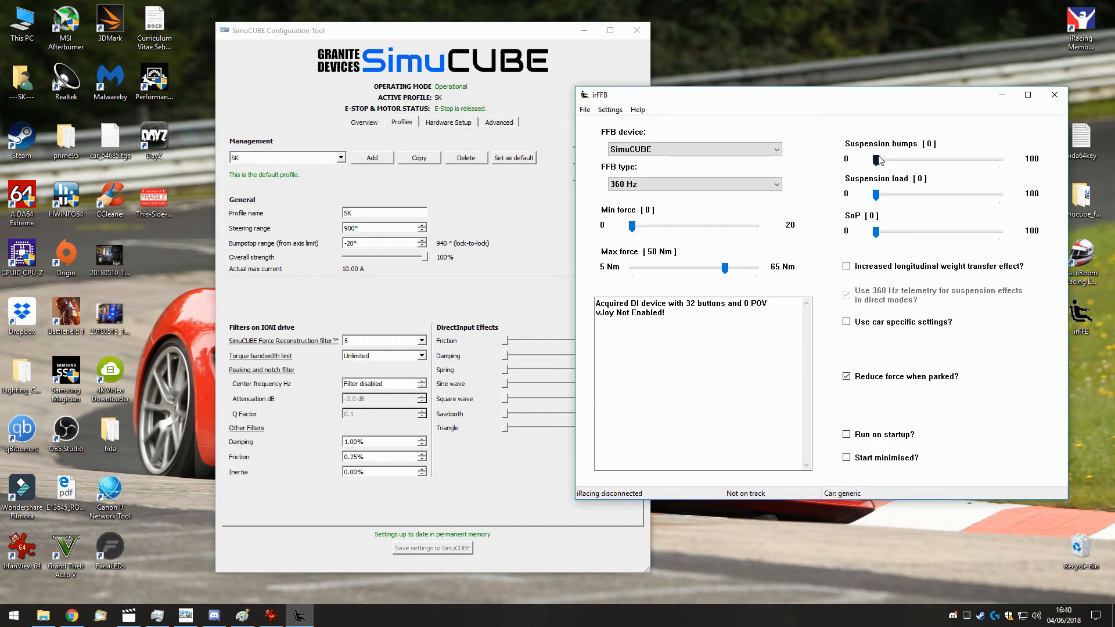
pyautogui.moveTo(887, 173)
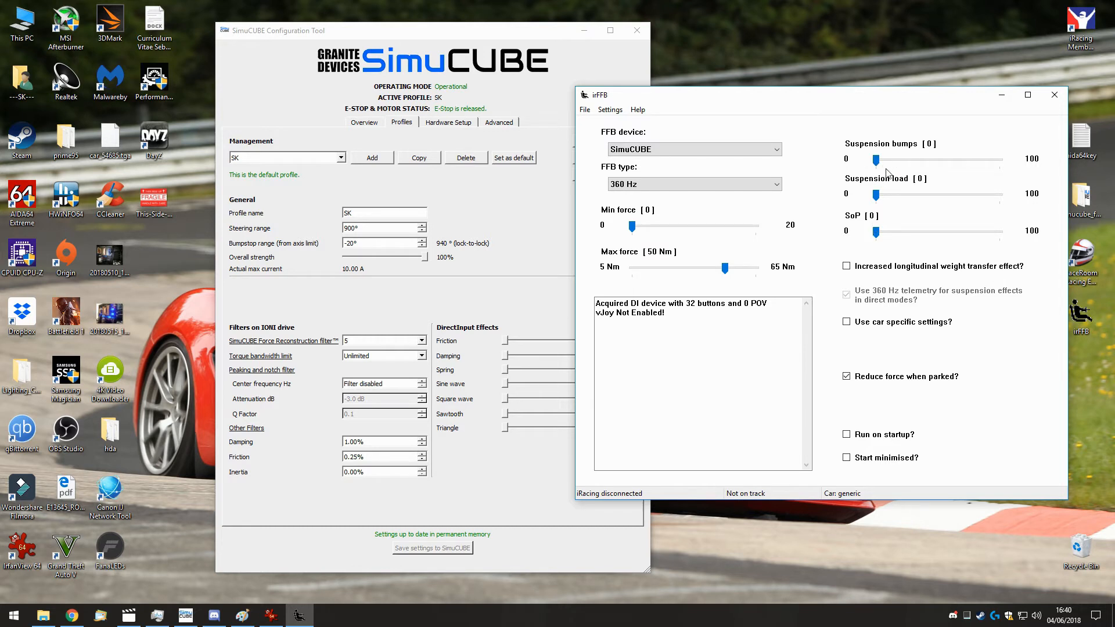
pyautogui.moveTo(887, 268)
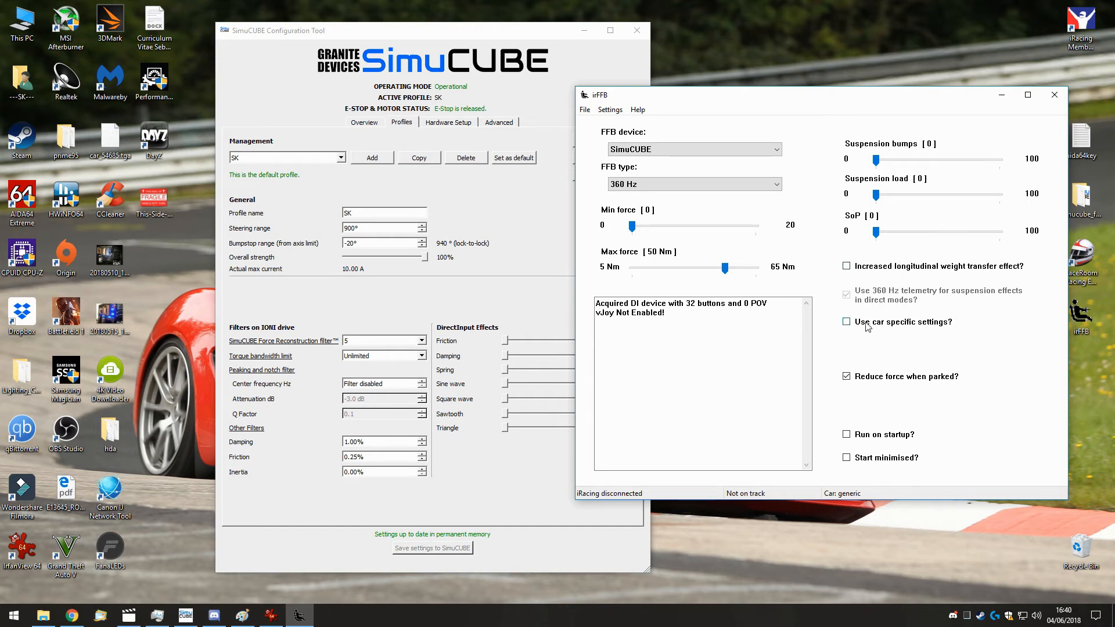
pyautogui.moveTo(885, 331)
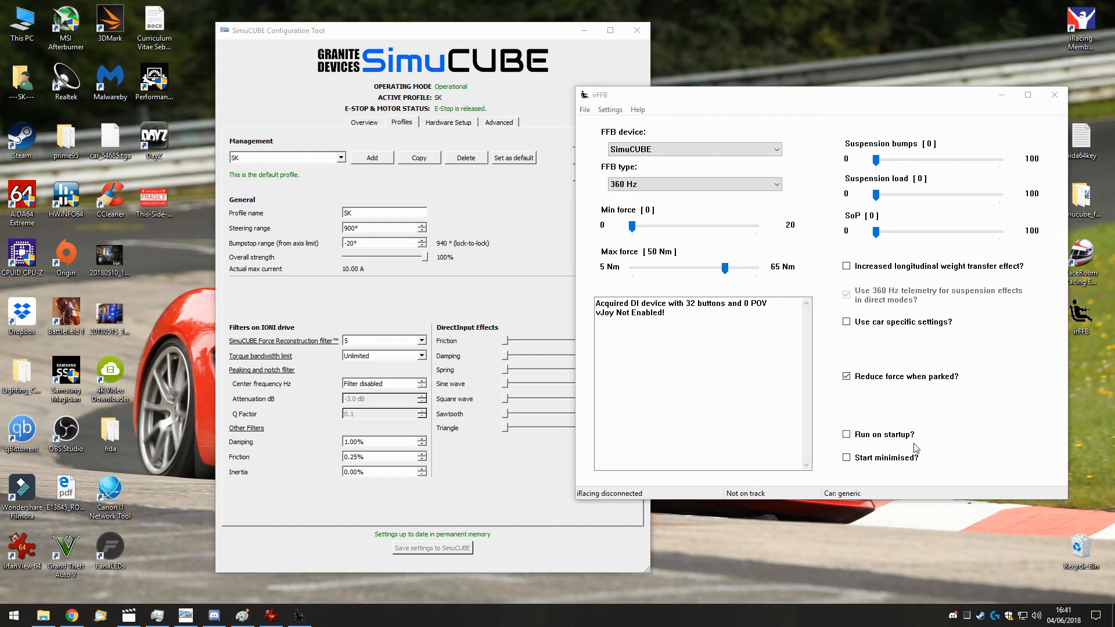
pyautogui.moveTo(862, 549)
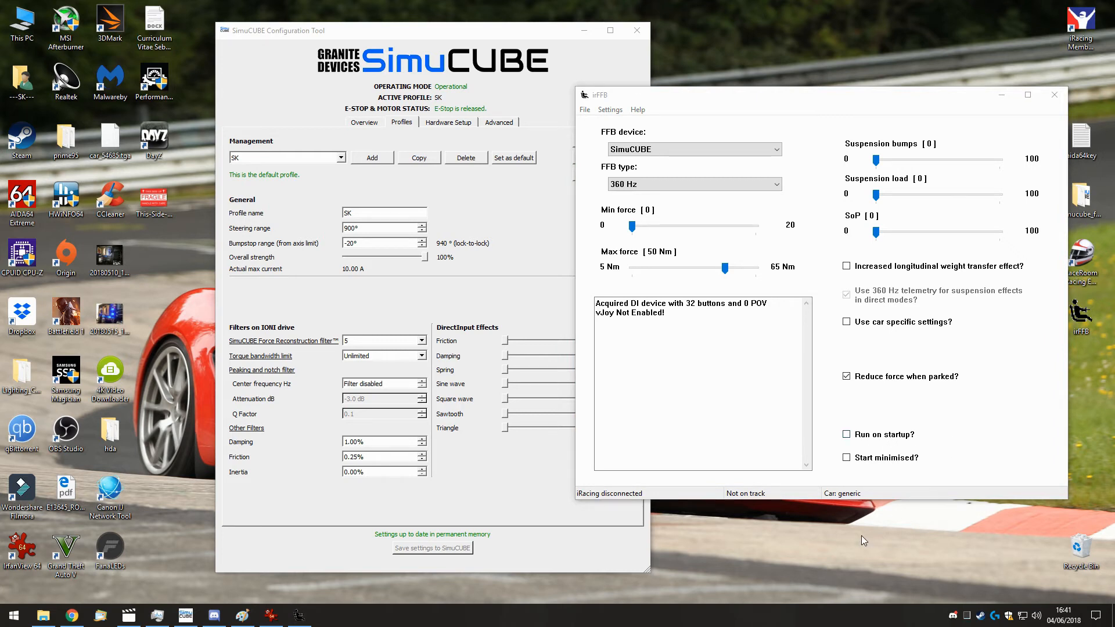
pyautogui.moveTo(1087, 96)
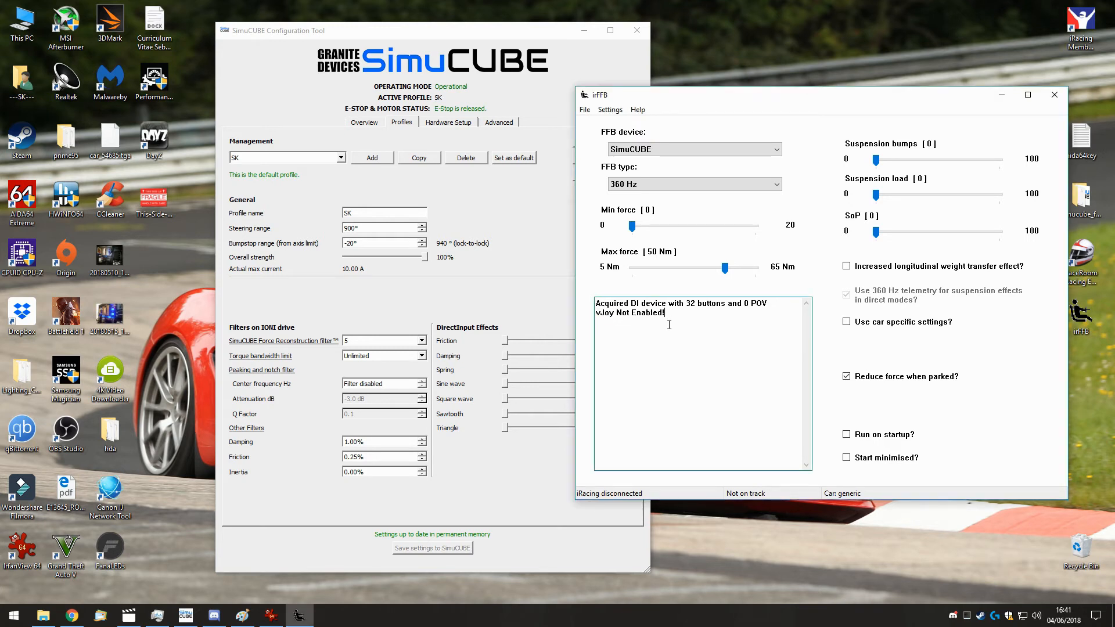
pyautogui.doubleClick(628, 313)
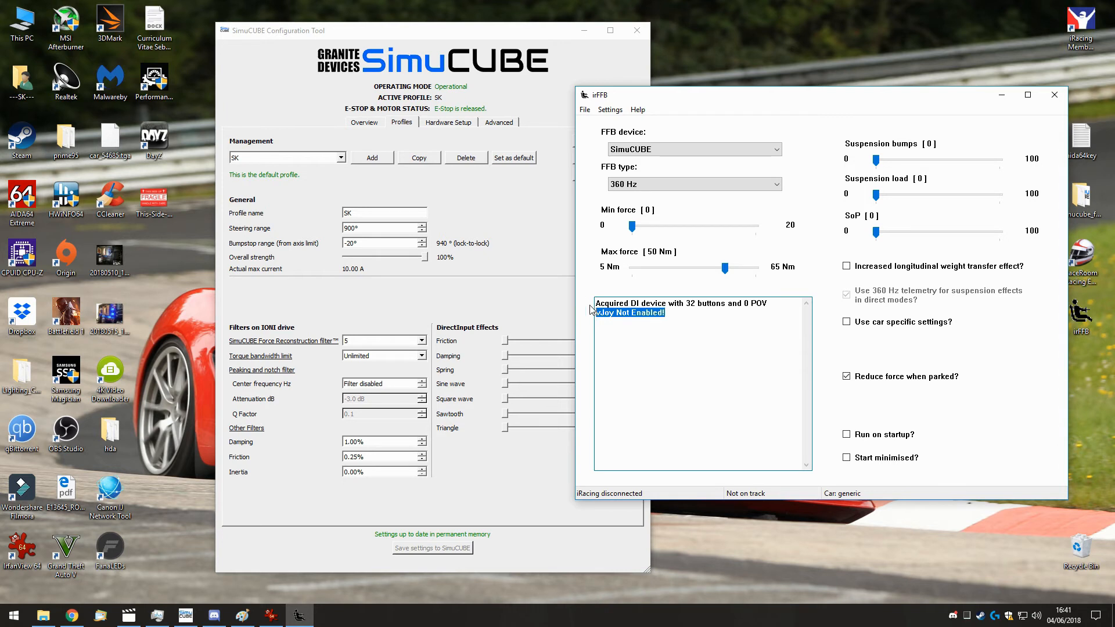
pyautogui.click(693, 184)
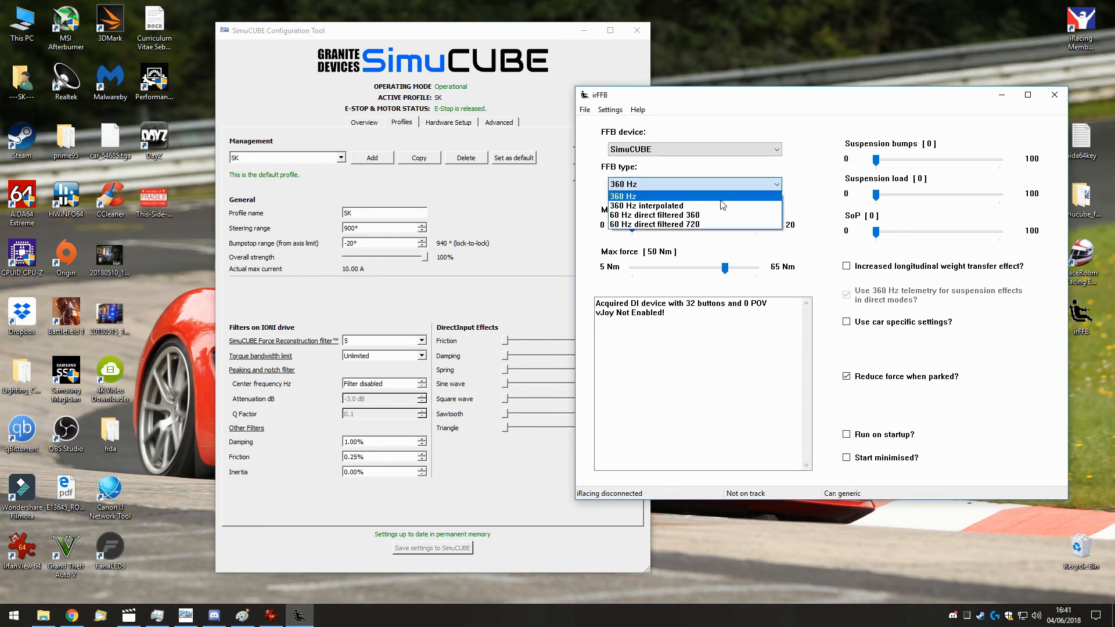
pyautogui.moveTo(697, 215)
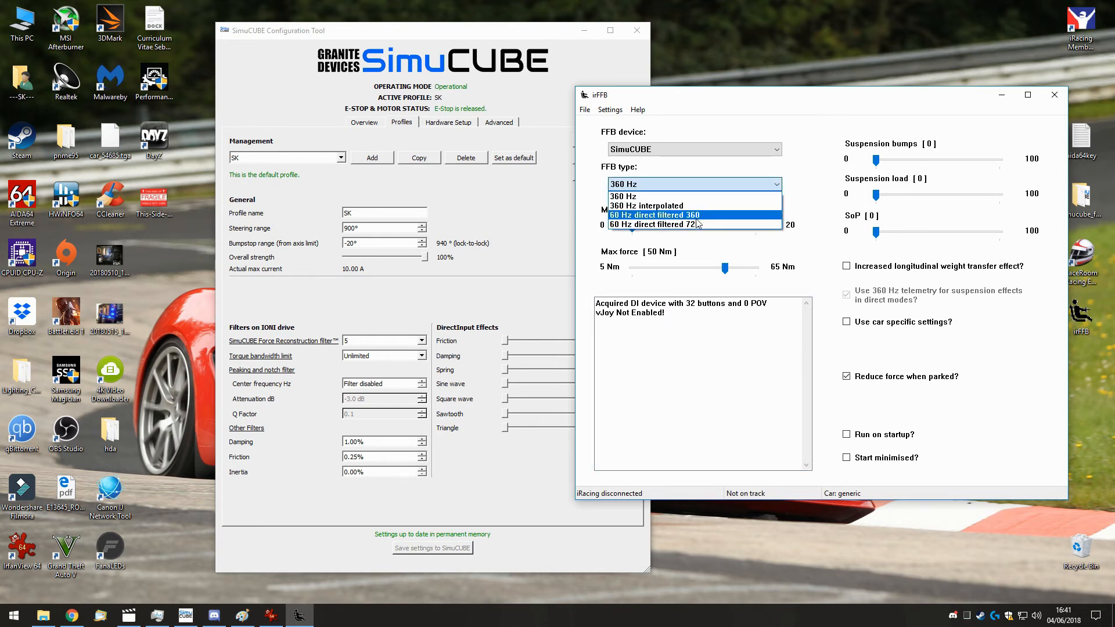
pyautogui.moveTo(654, 224)
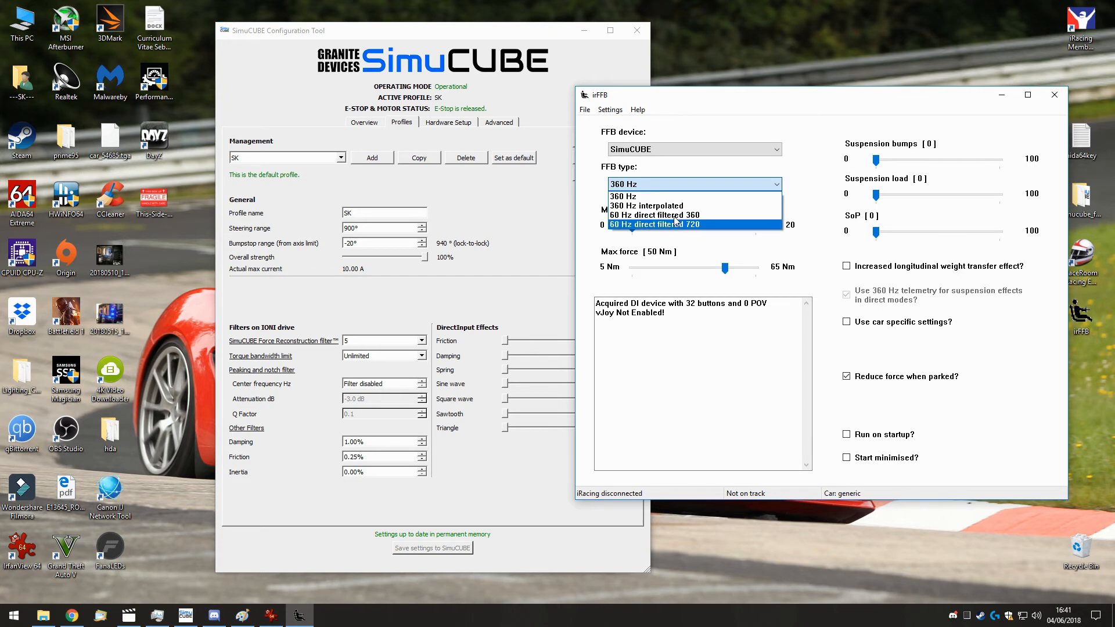
pyautogui.moveTo(658, 225)
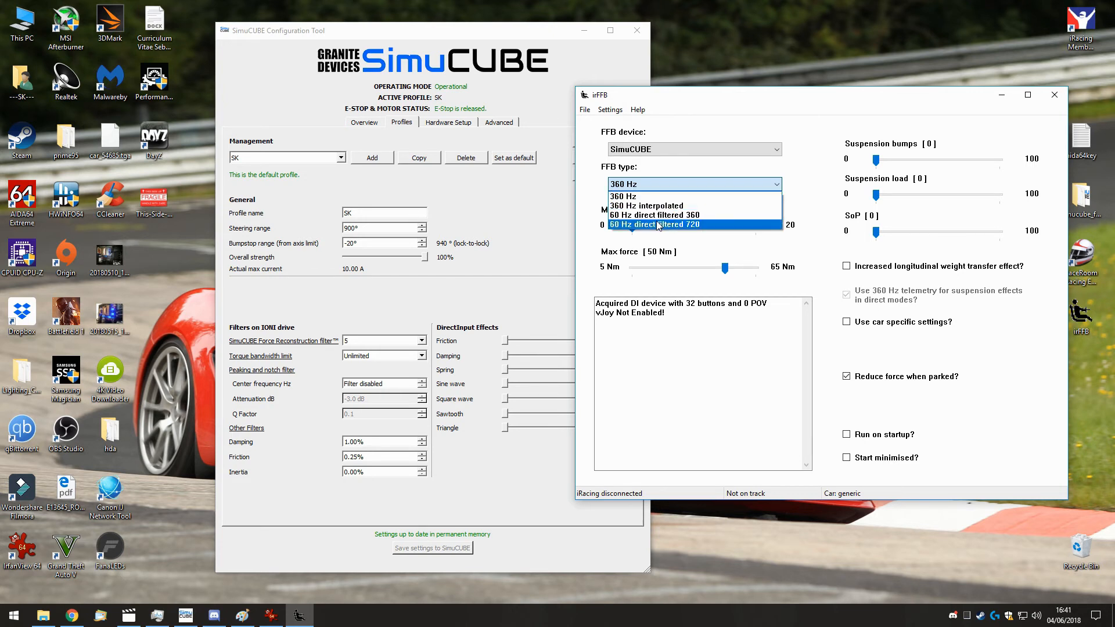
pyautogui.moveTo(657, 196)
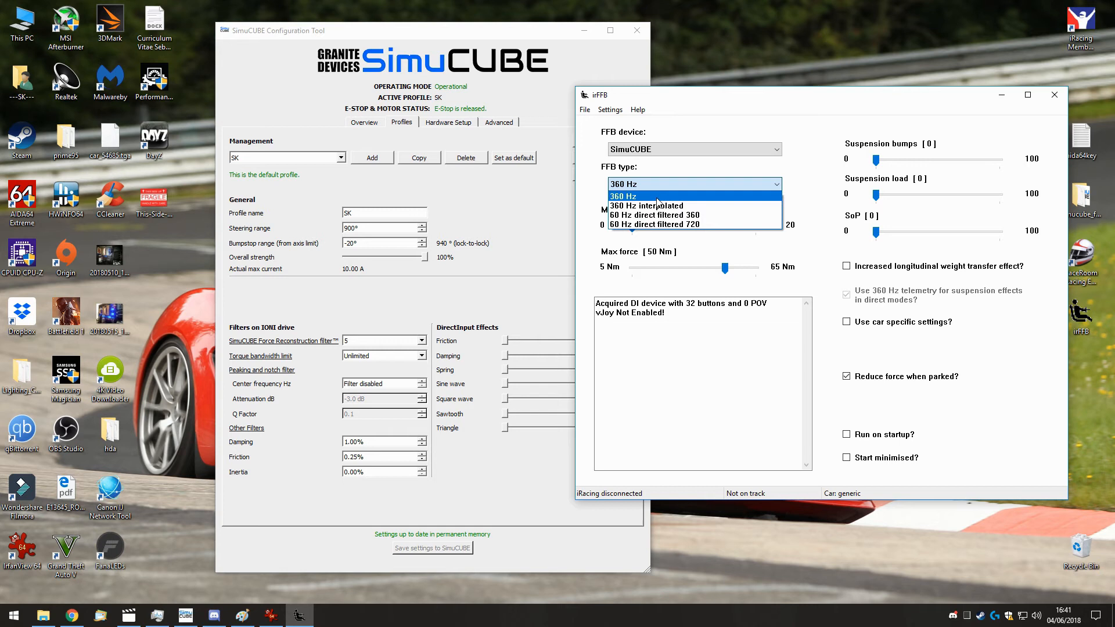
pyautogui.click(622, 196)
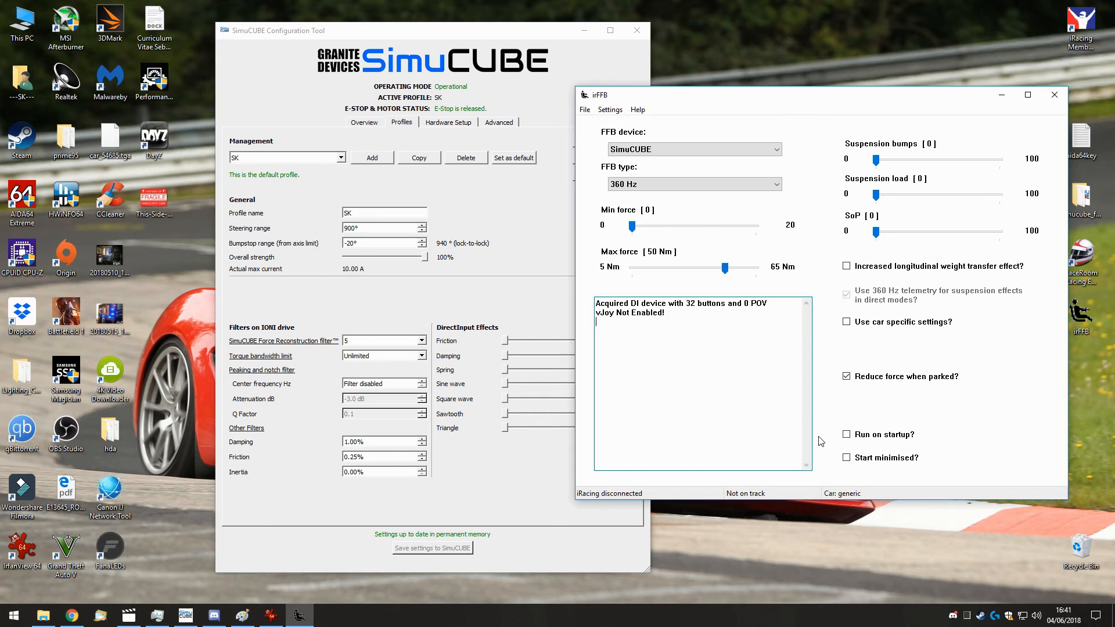
pyautogui.moveTo(815, 547)
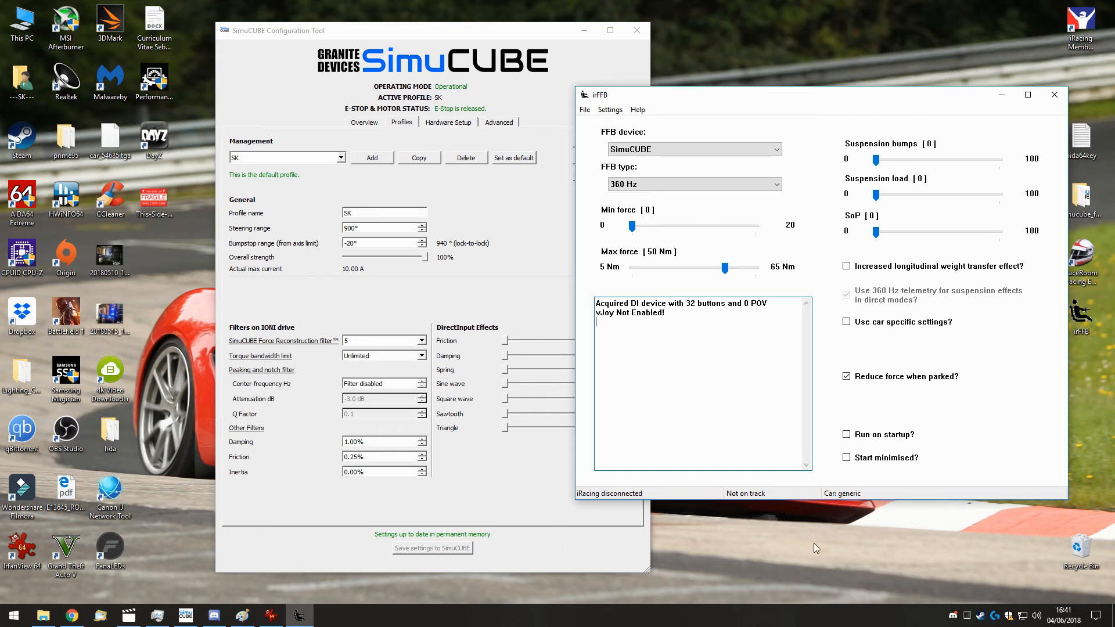
pyautogui.moveTo(817, 532)
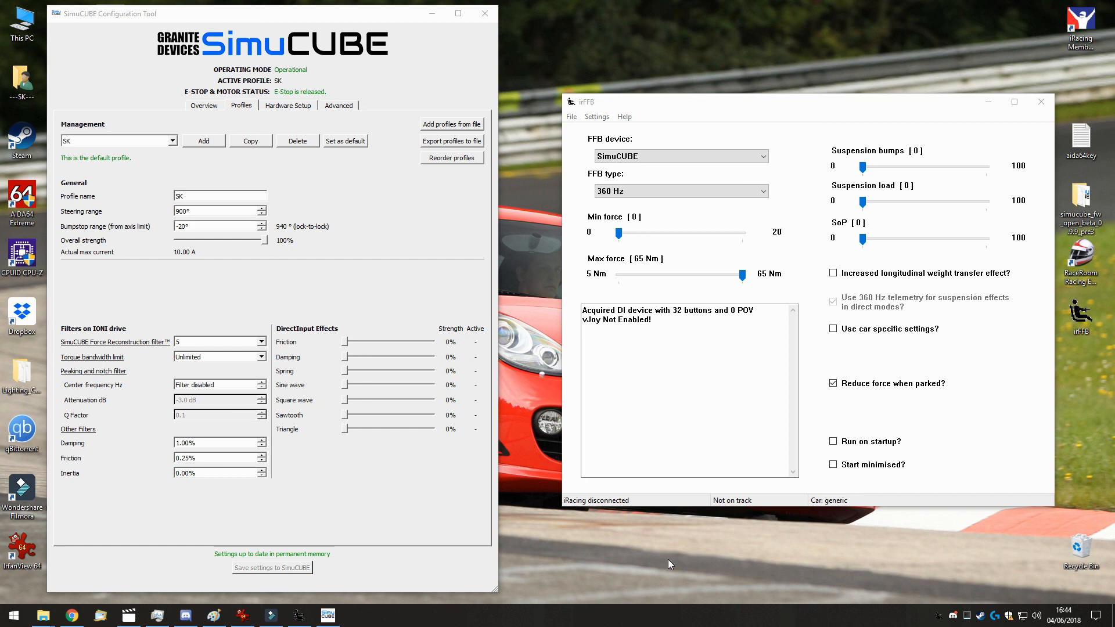
pyautogui.moveTo(751, 545)
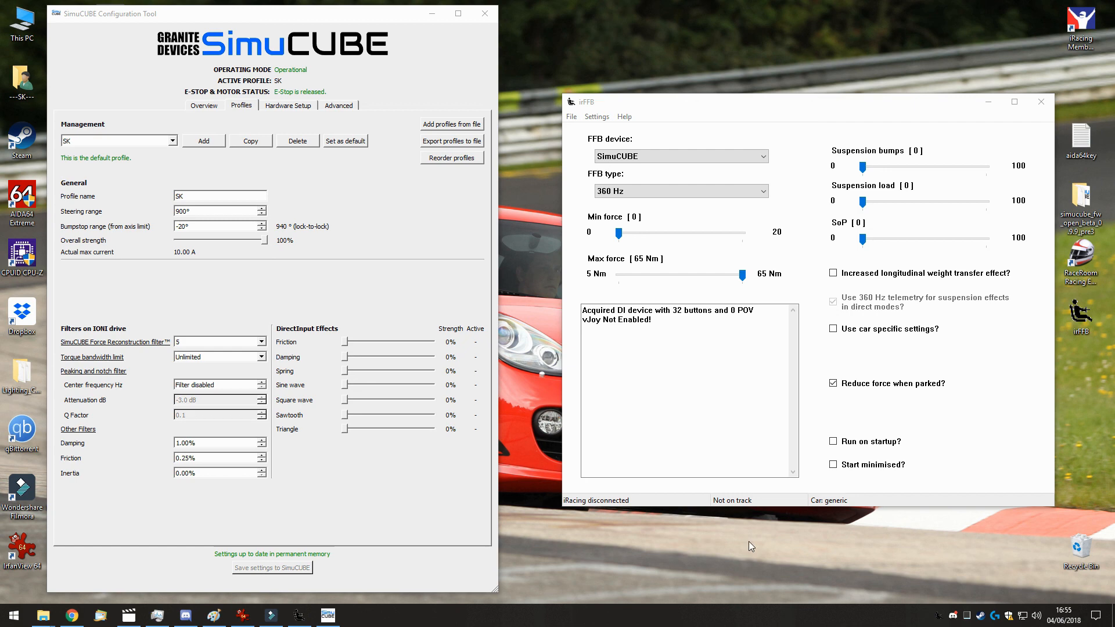